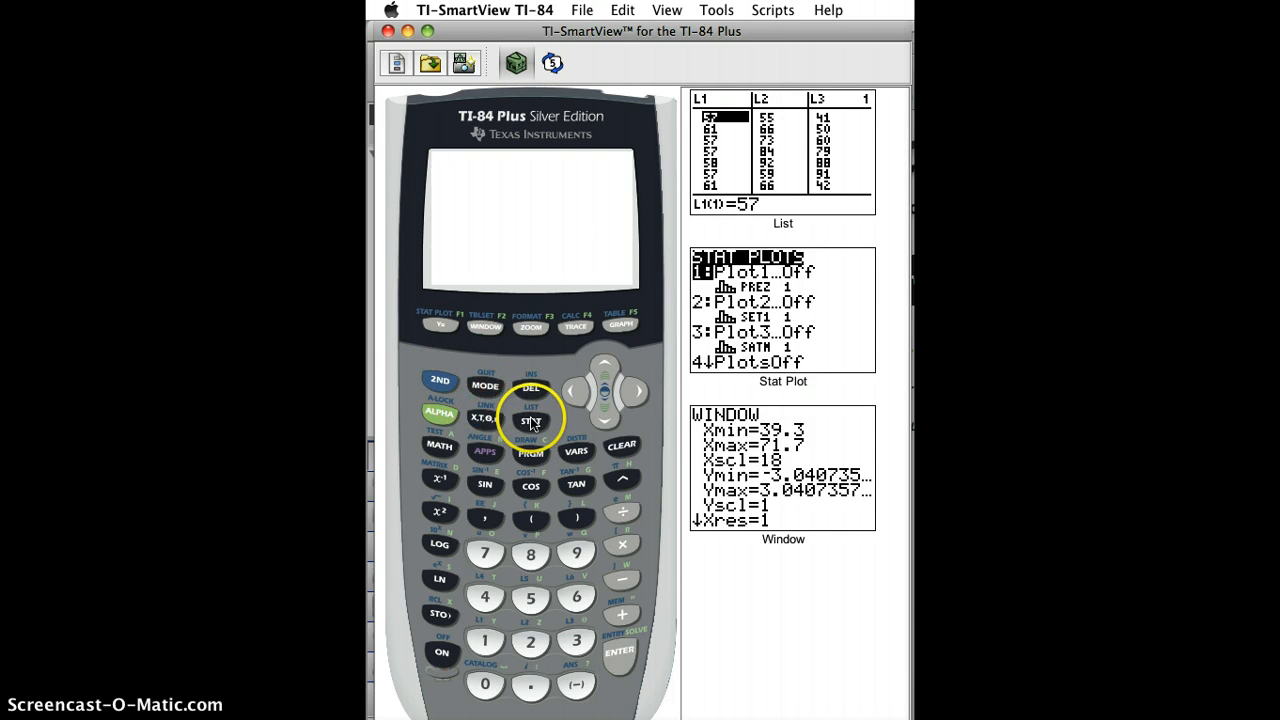
Open STAT Edit to show the list editor with L1, L2 and L3, starting at L1(1)=57.
click(484, 640)
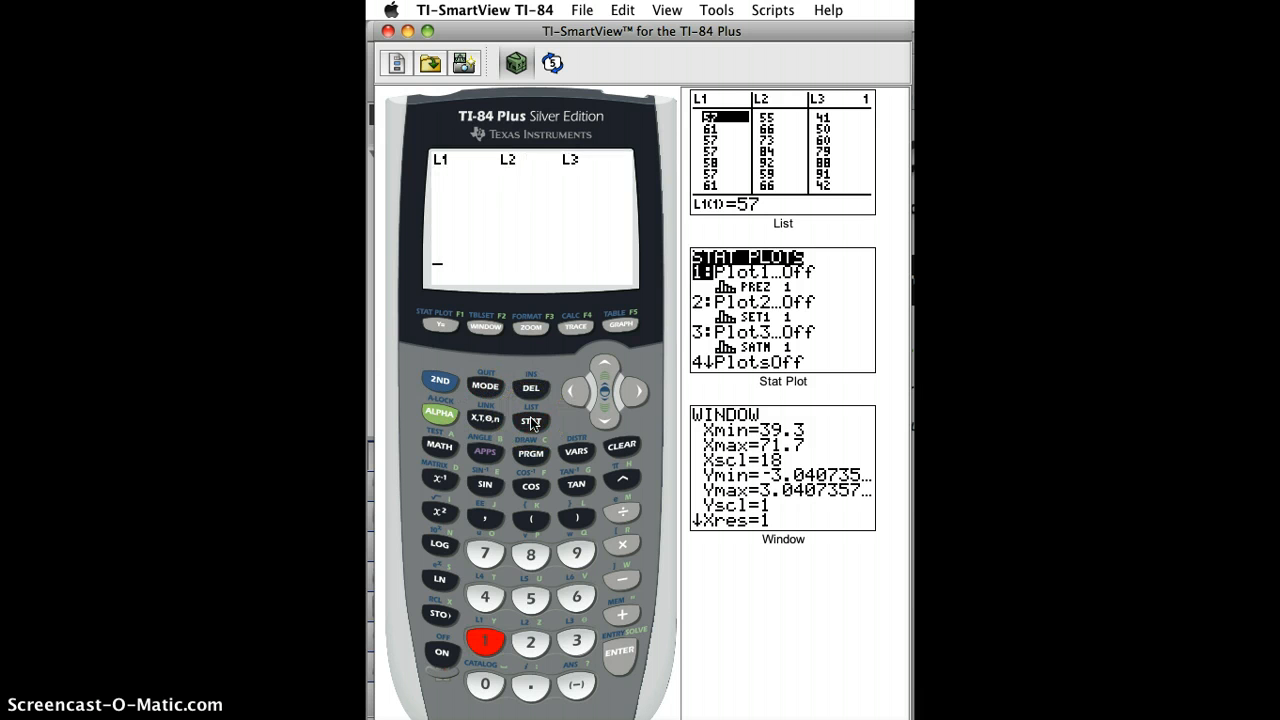
click(532, 420)
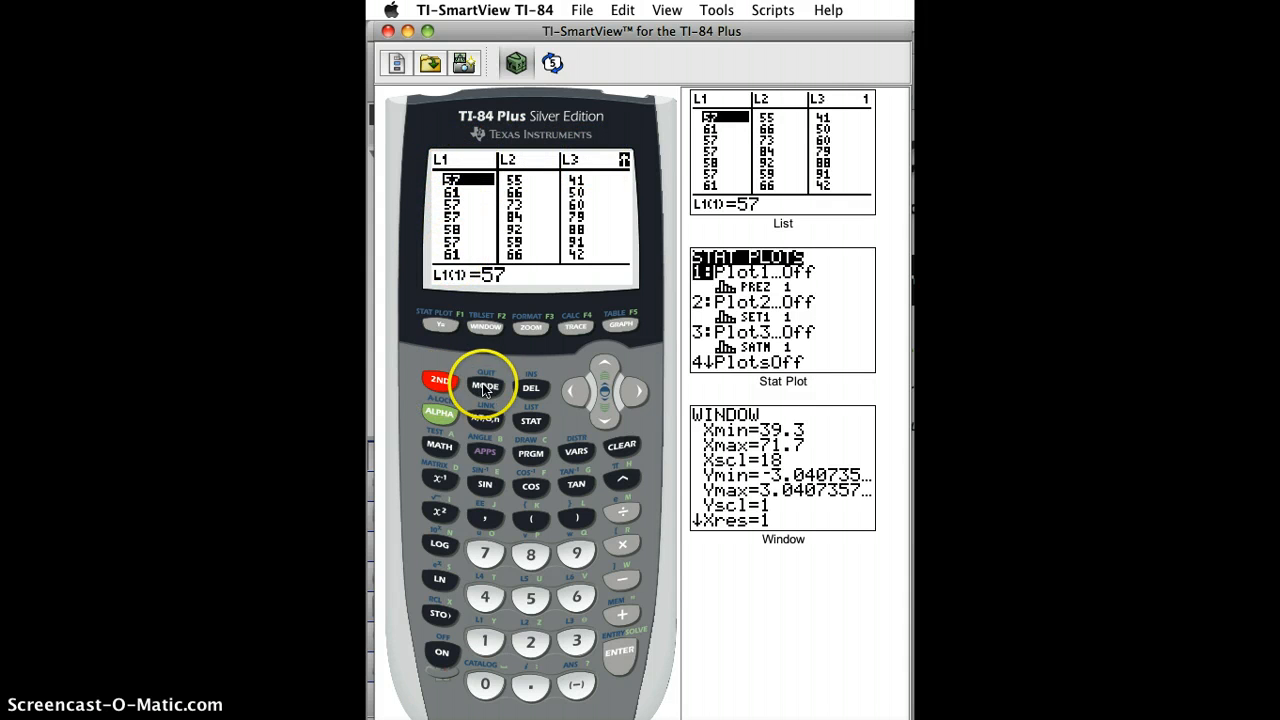
From the home screen store L1 into a new list BO, then return to the list editor.
click(484, 388)
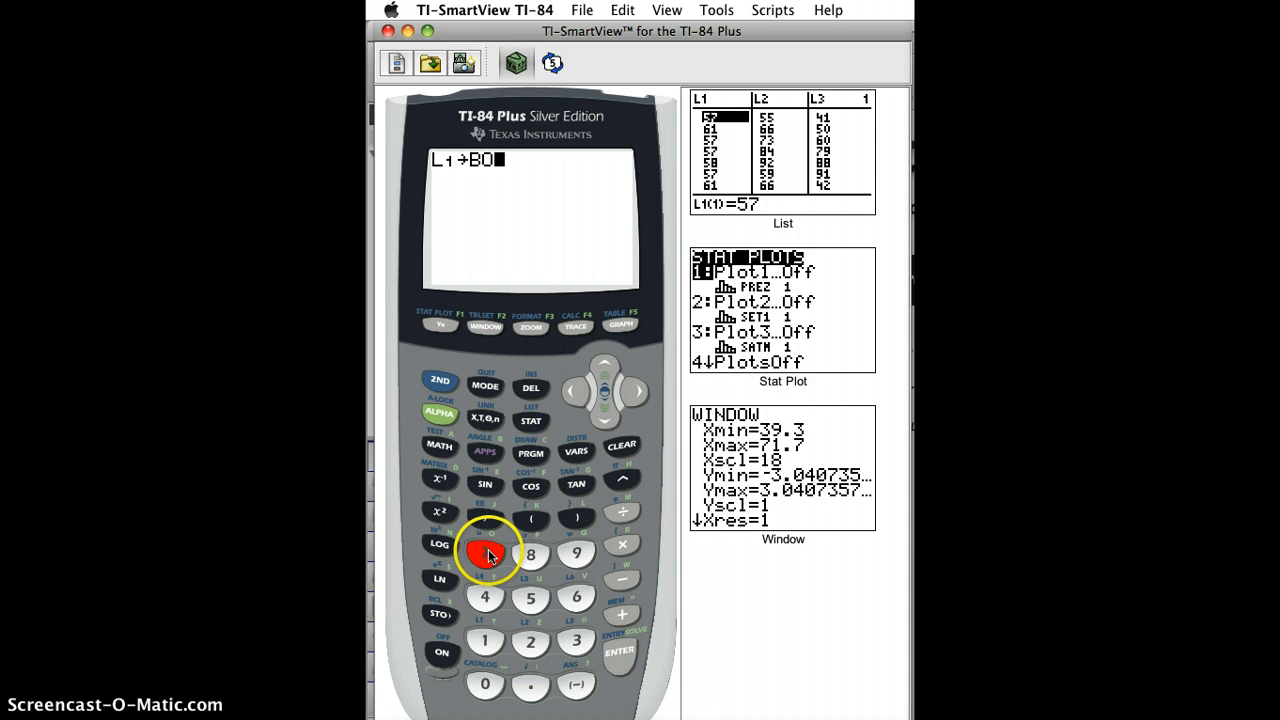
click(620, 650)
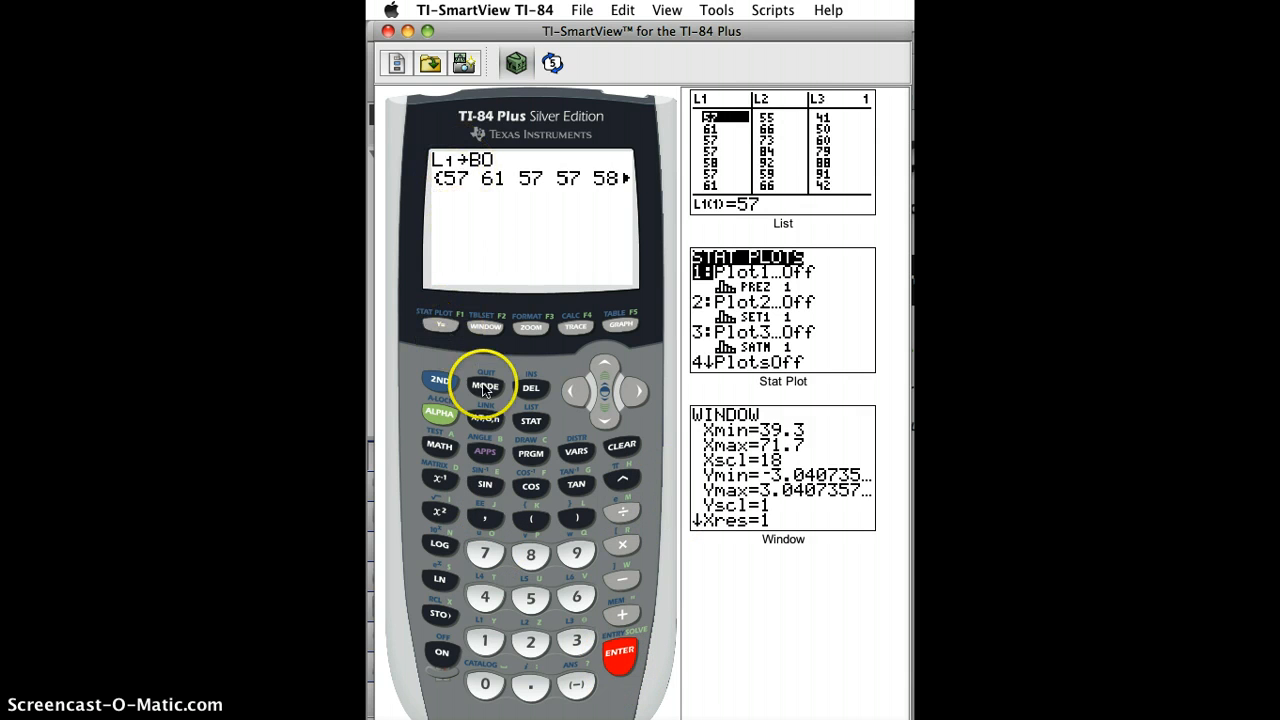
click(530, 420)
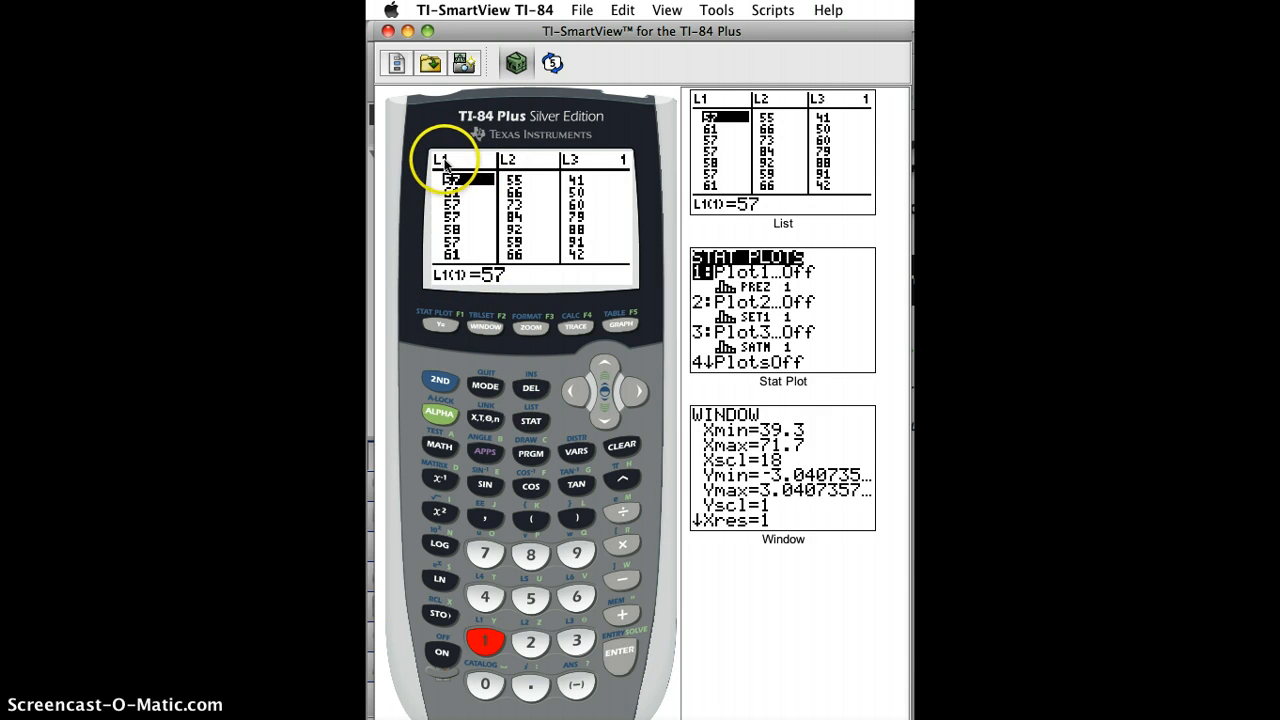
mouse_move(452, 378)
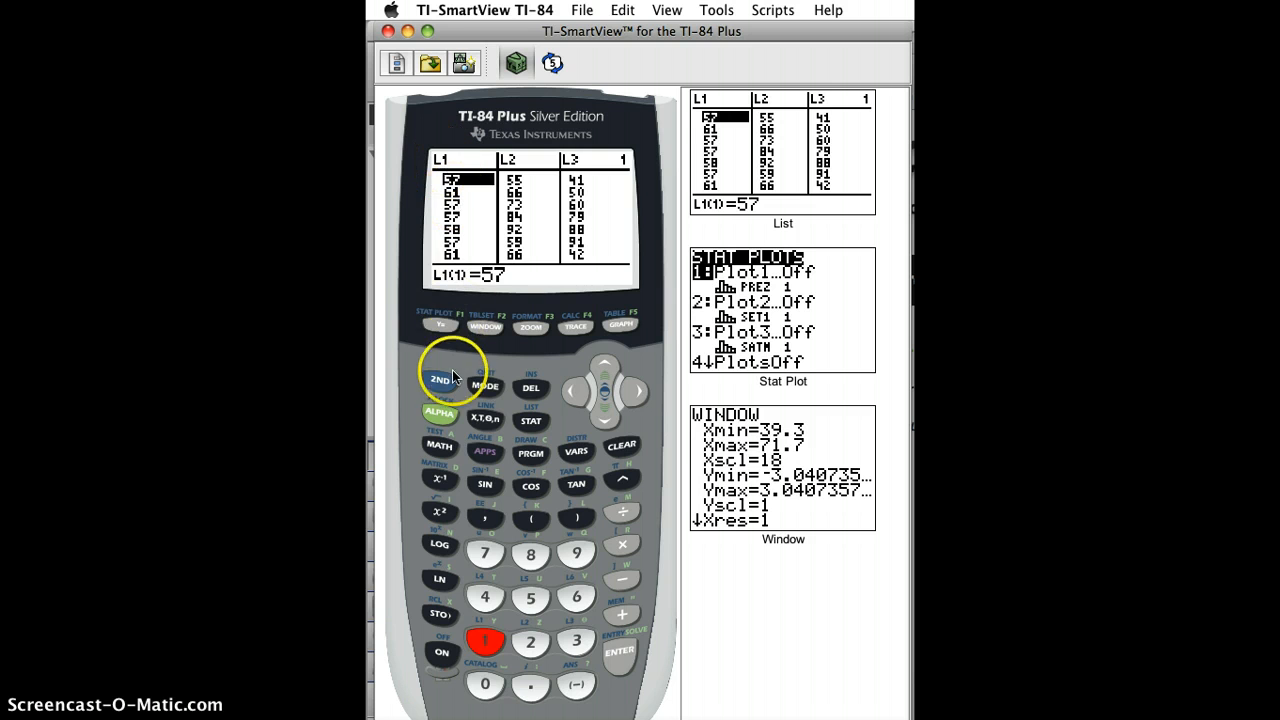
Quit to home and reopen the list editor, heading for the empty column past L6.
click(484, 386)
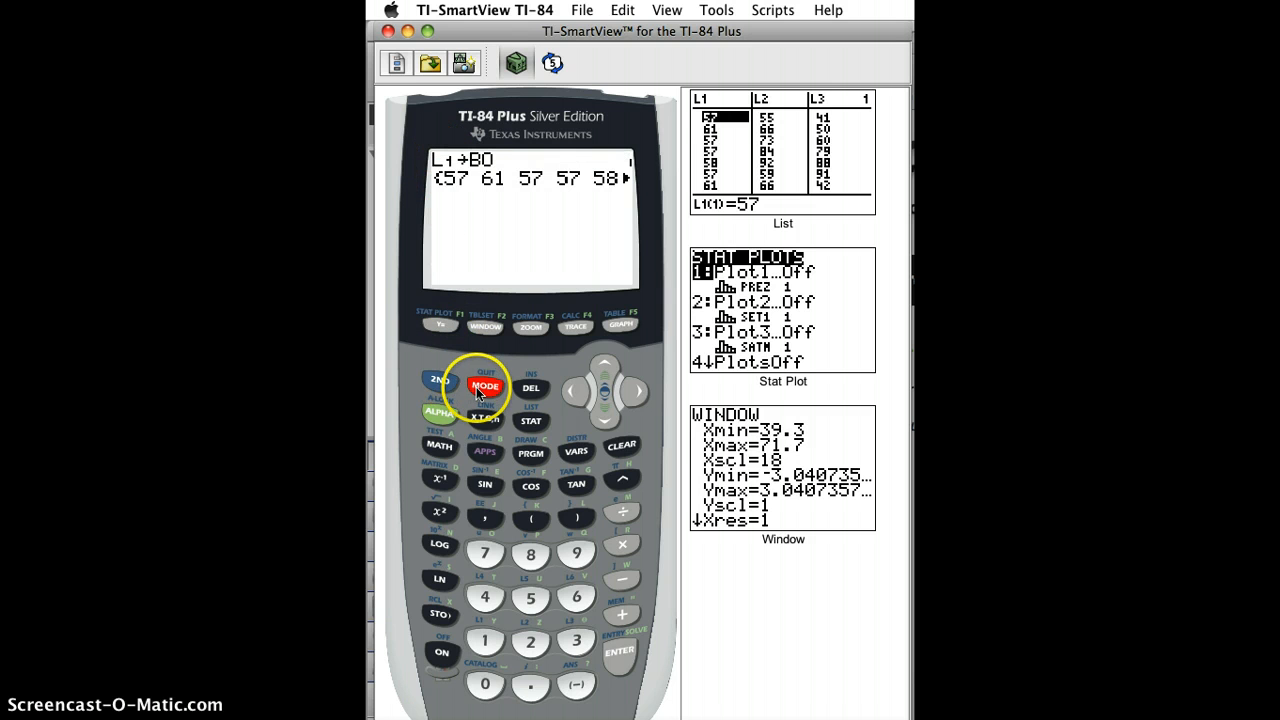
mouse_move(456, 178)
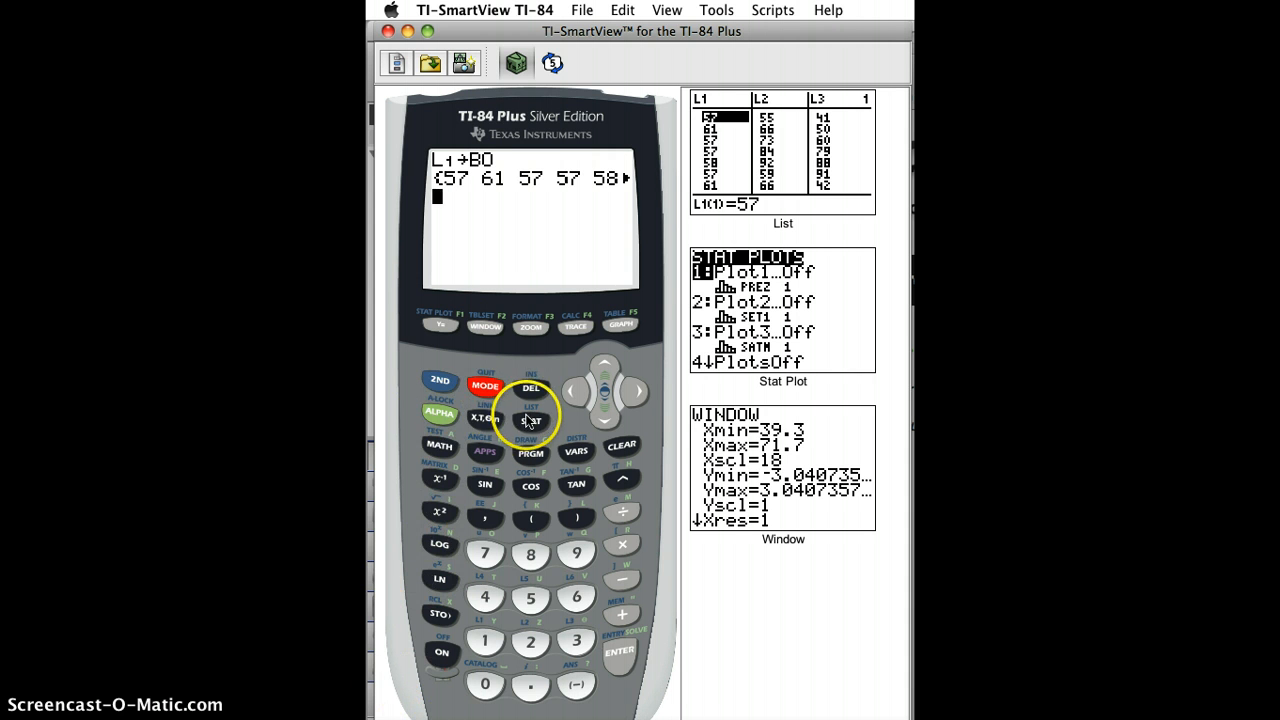
click(530, 418)
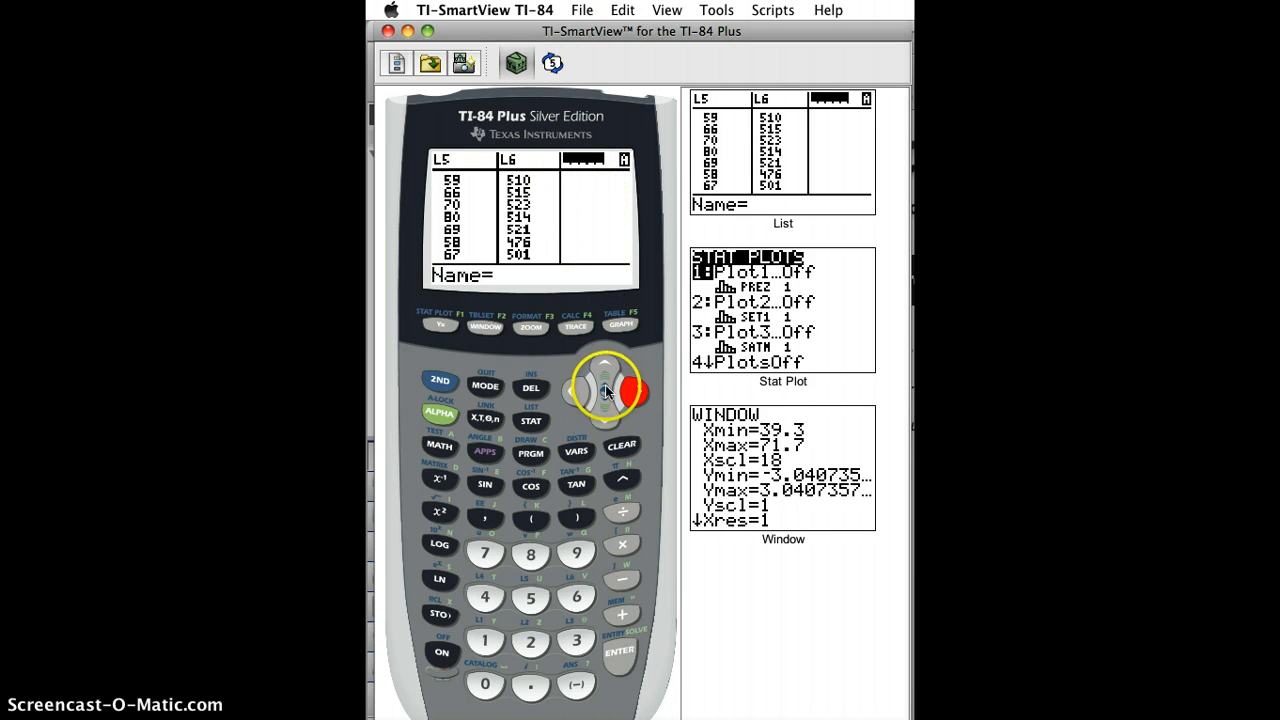
Name the blank column KOFI and enter the values 1, 2, 3, 5 and 7 into it.
click(620, 652)
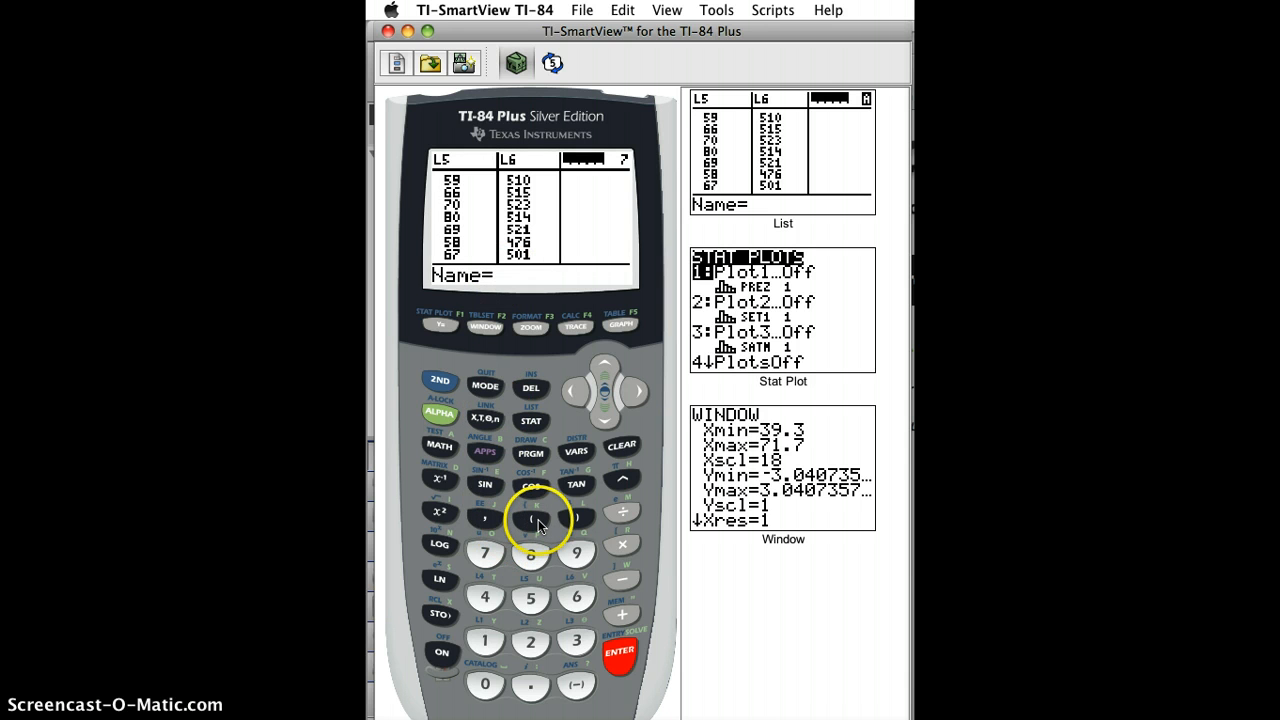
click(530, 520)
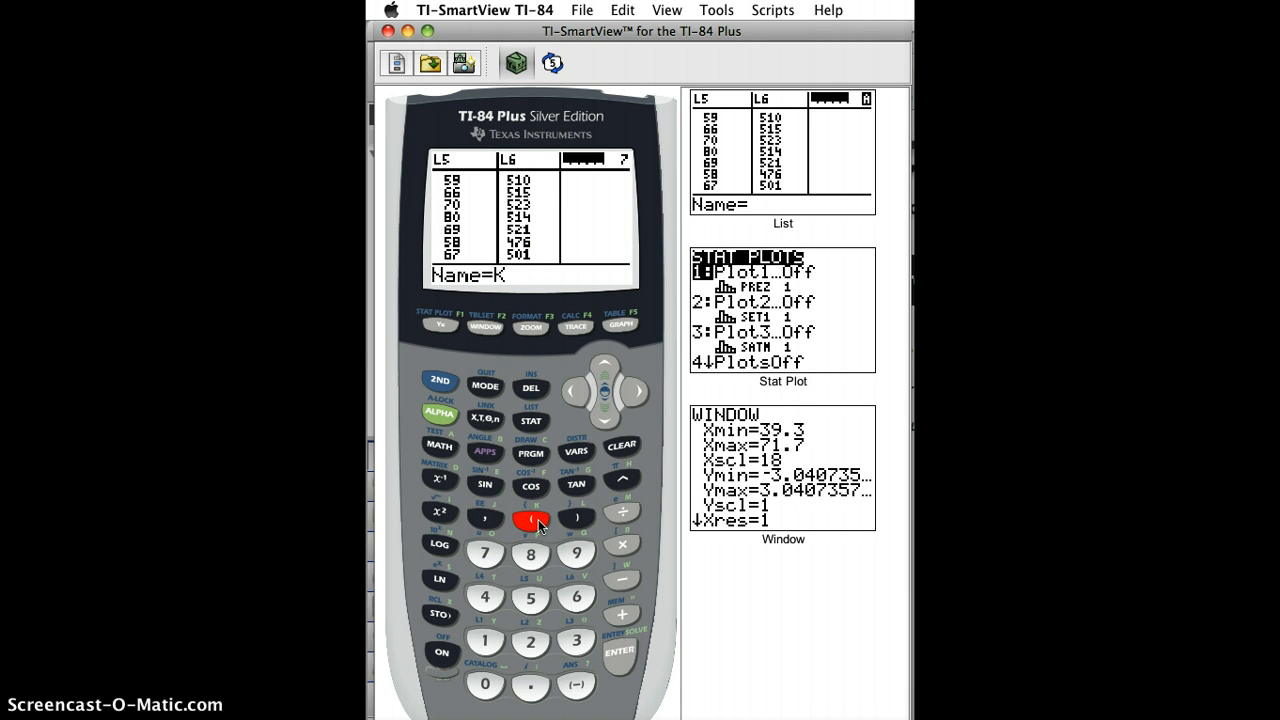
click(484, 552)
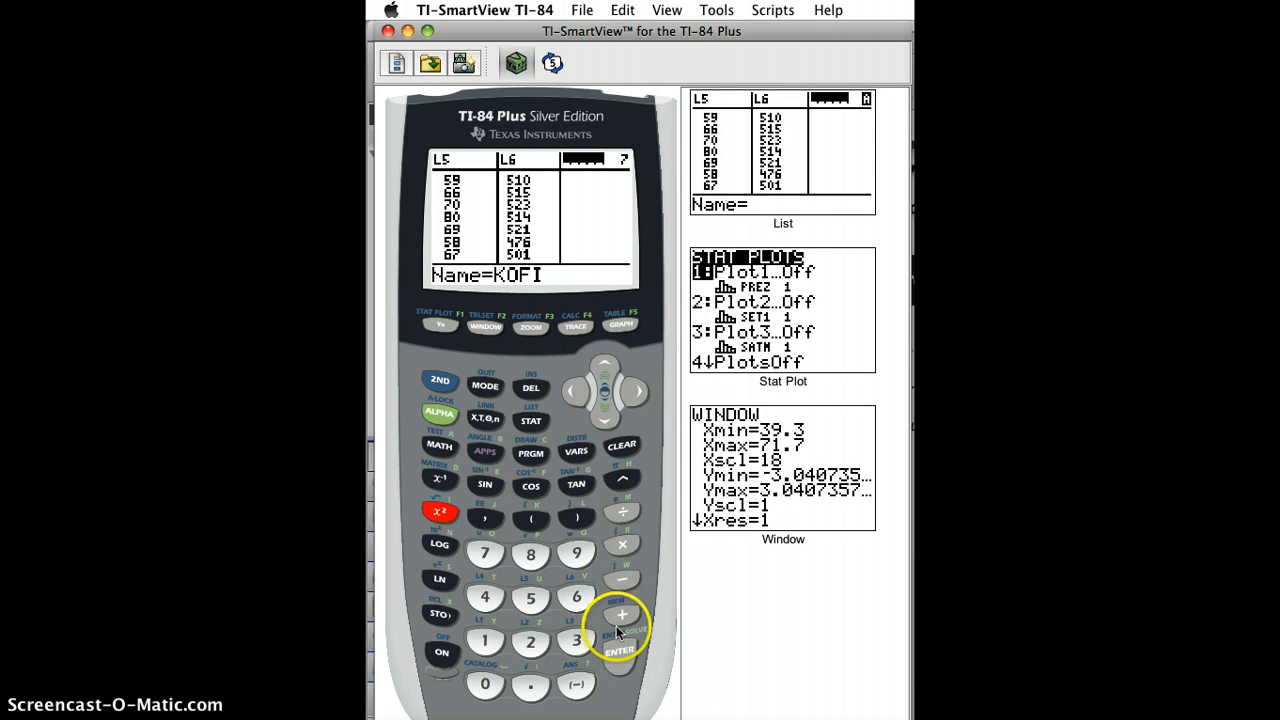
click(620, 650)
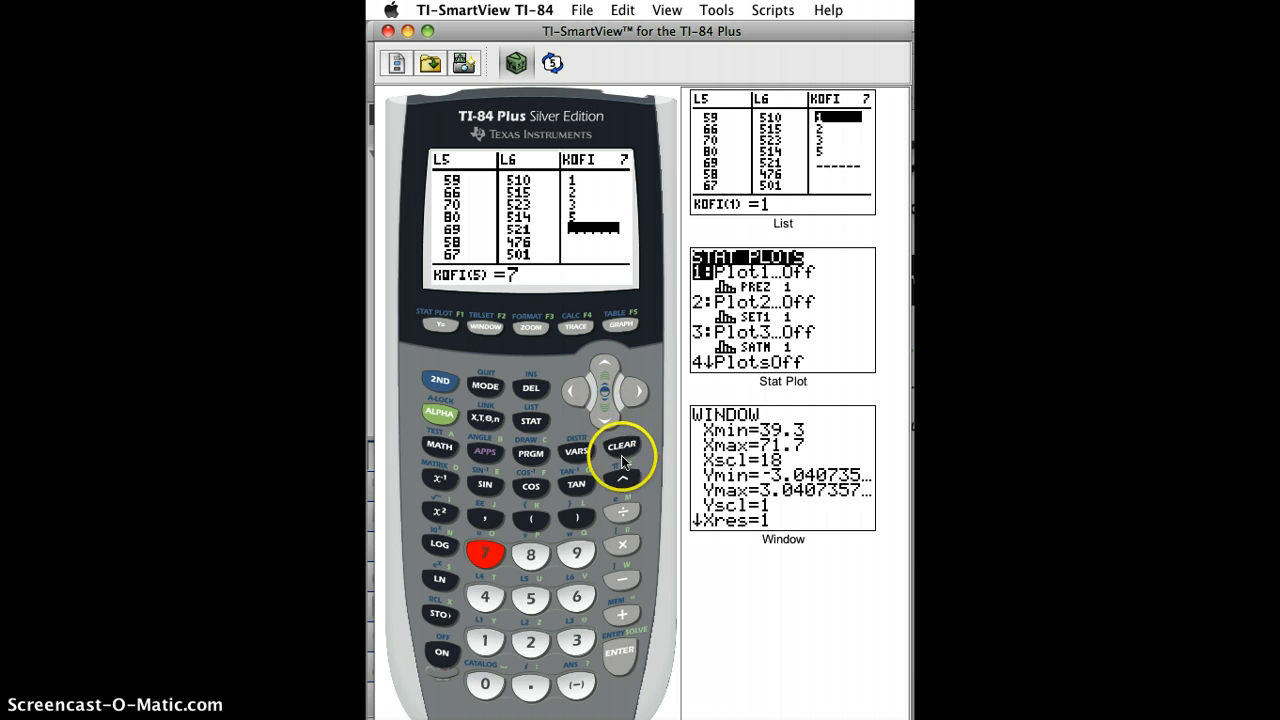
click(620, 652)
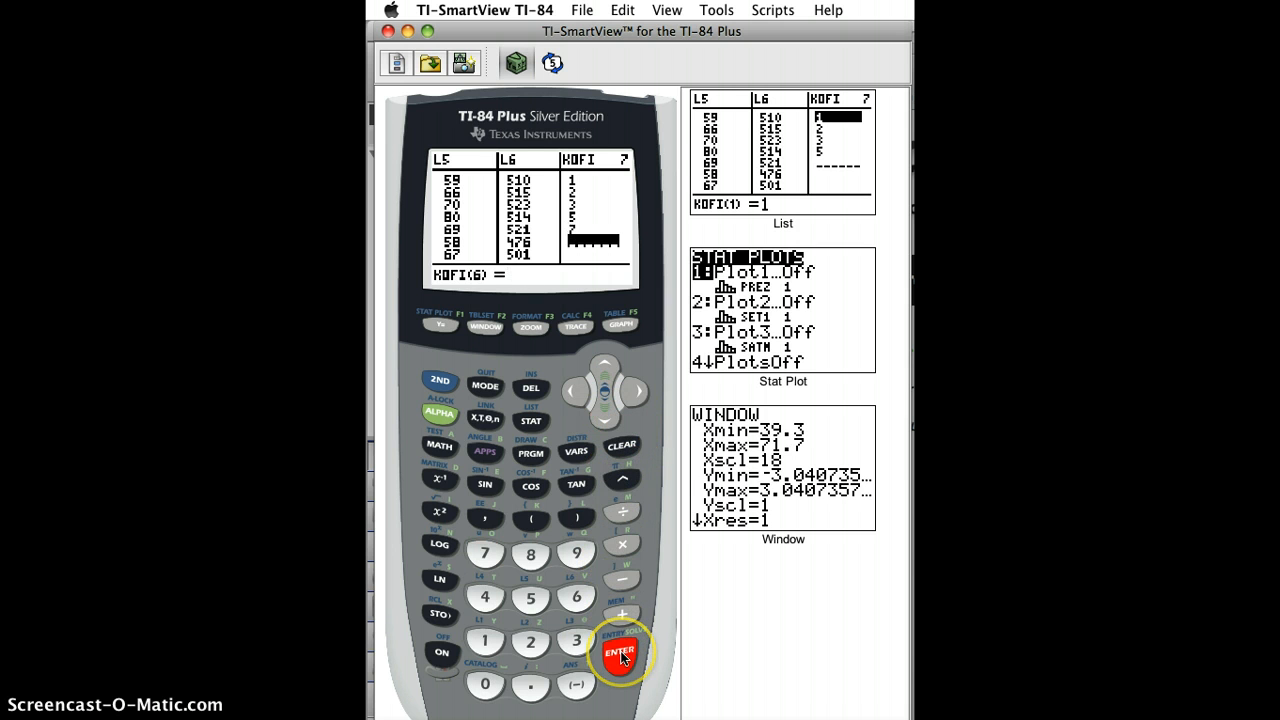
mouse_move(576, 188)
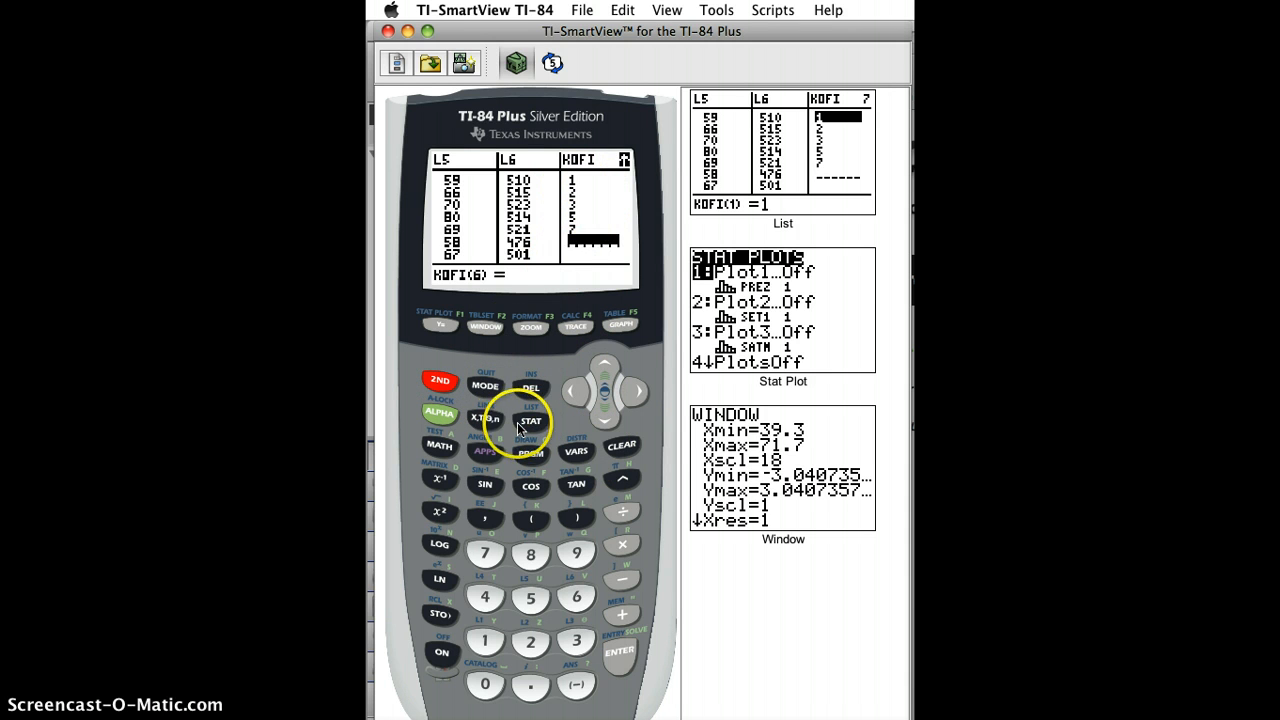
Show the LIST NAMES menu and scroll down to confirm BO and KOFI are listed.
click(532, 420)
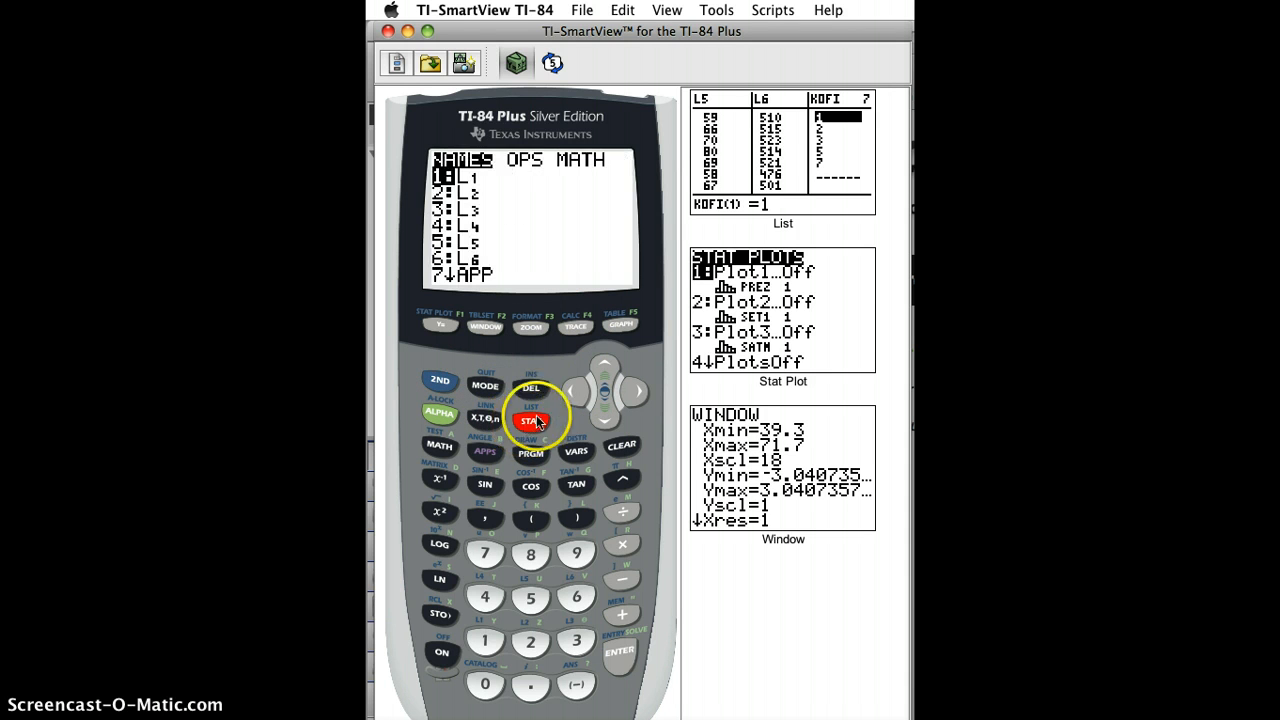
mouse_move(604, 424)
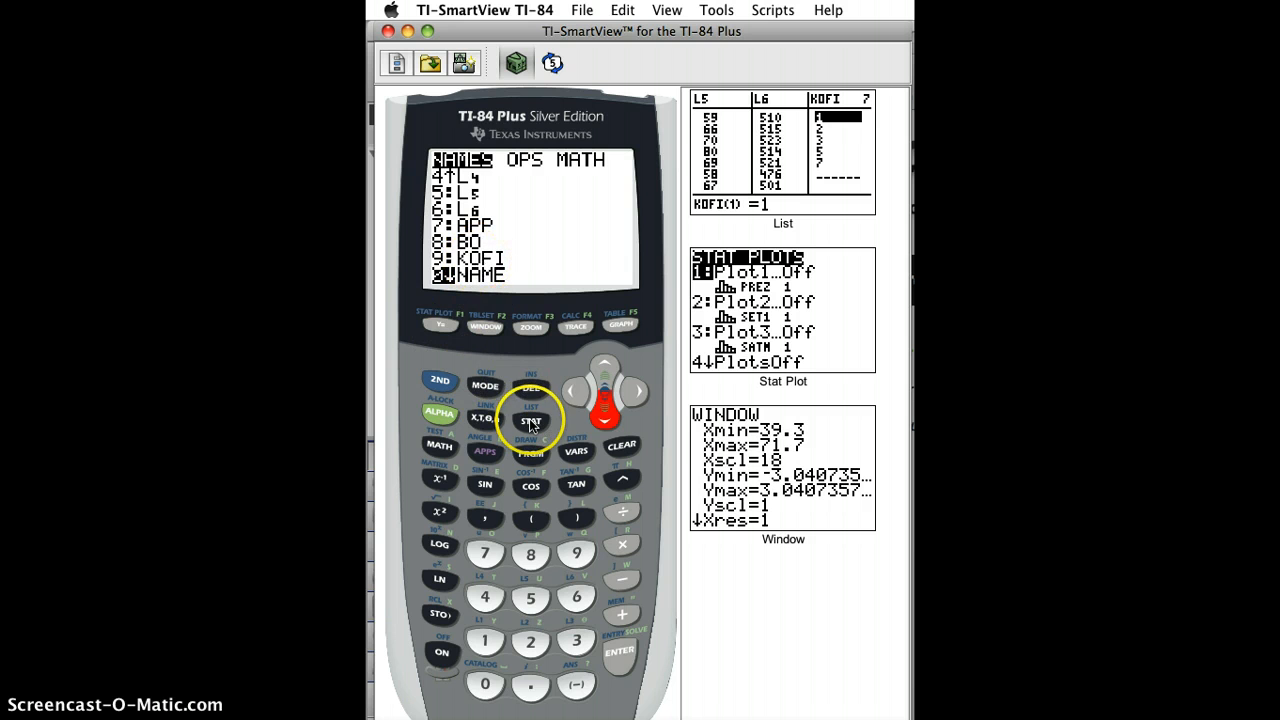
click(532, 420)
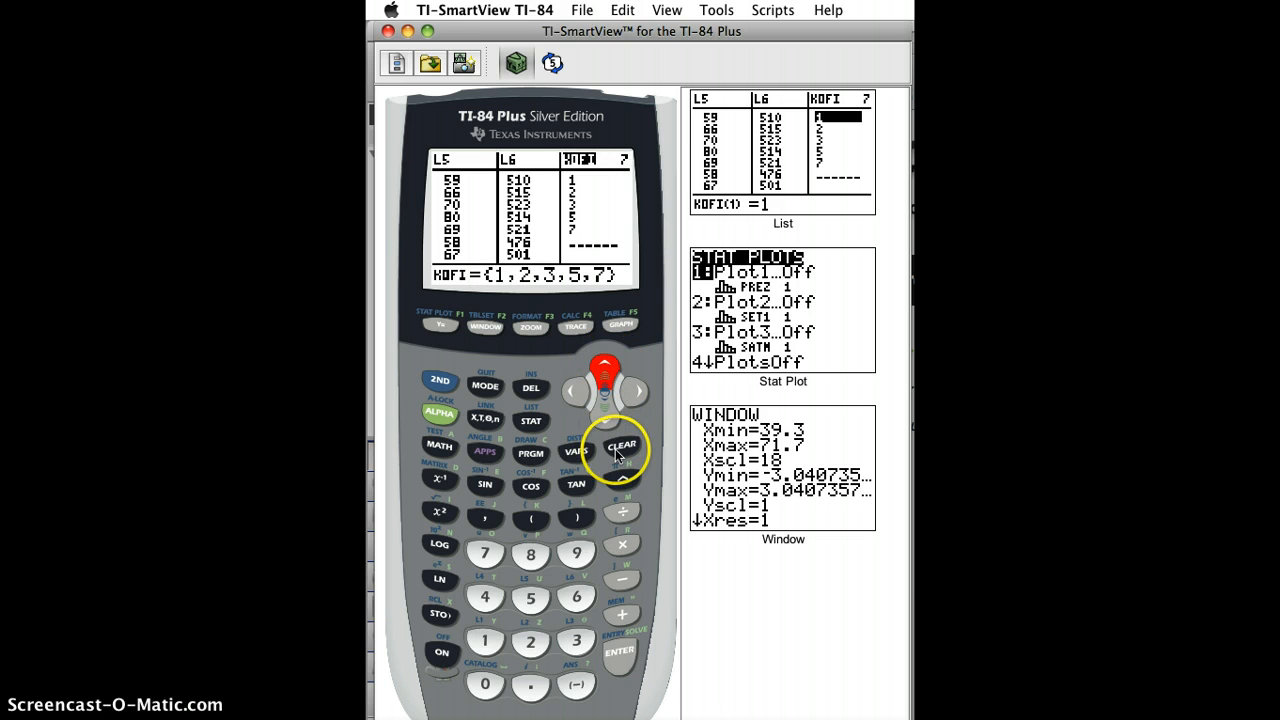
Clear every value from KOFI and delete its column from the list editor.
click(620, 444)
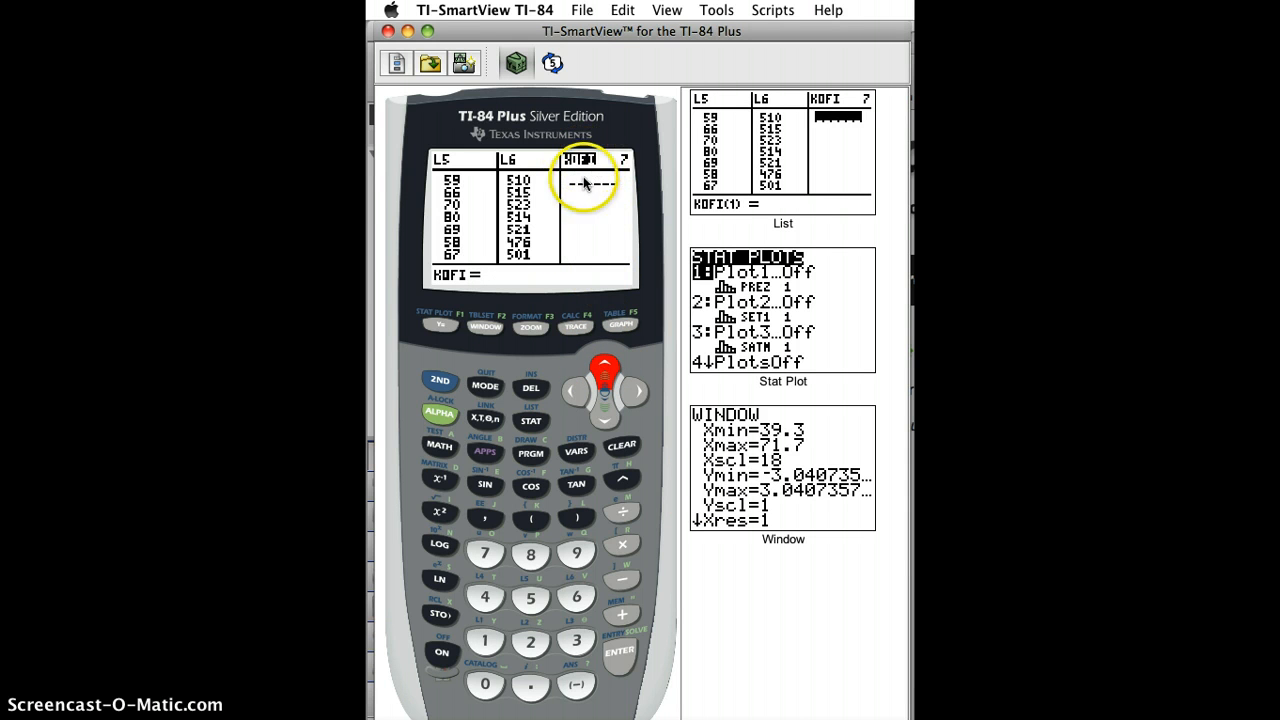
click(532, 388)
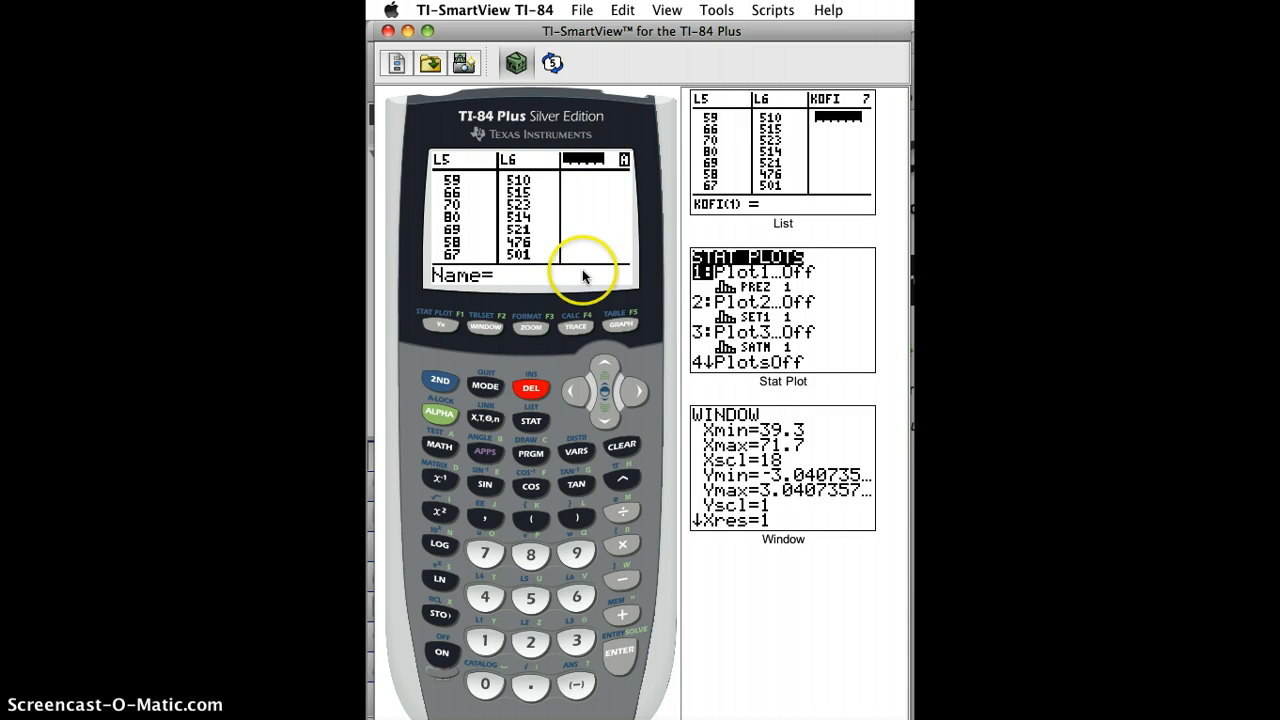
mouse_move(596, 150)
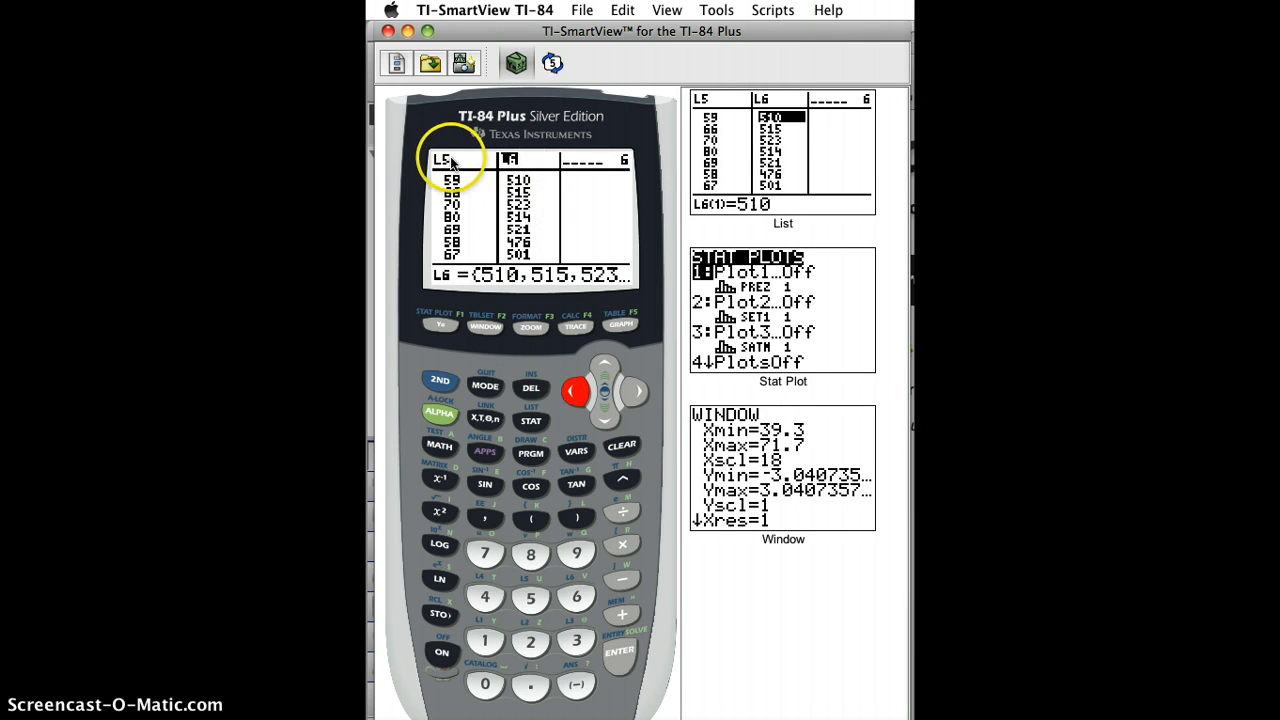
mouse_move(556, 302)
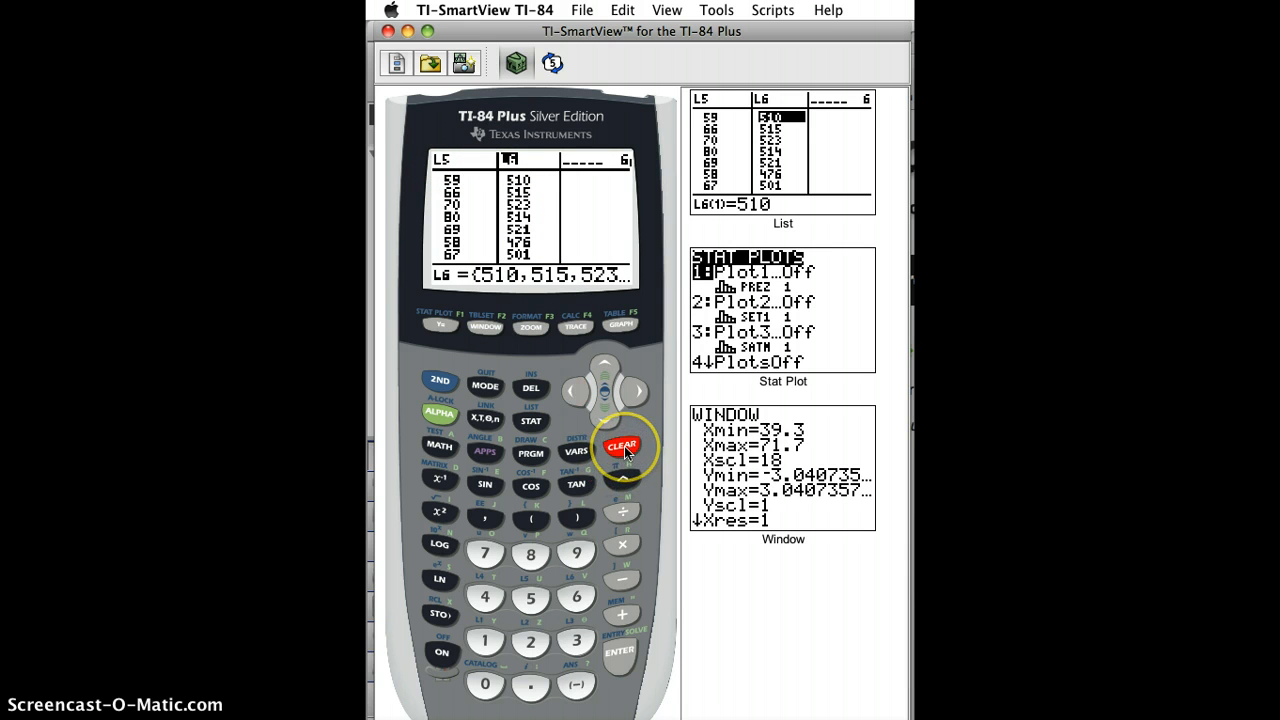
Clear all values from L6 via its header, leaving the list empty.
click(620, 444)
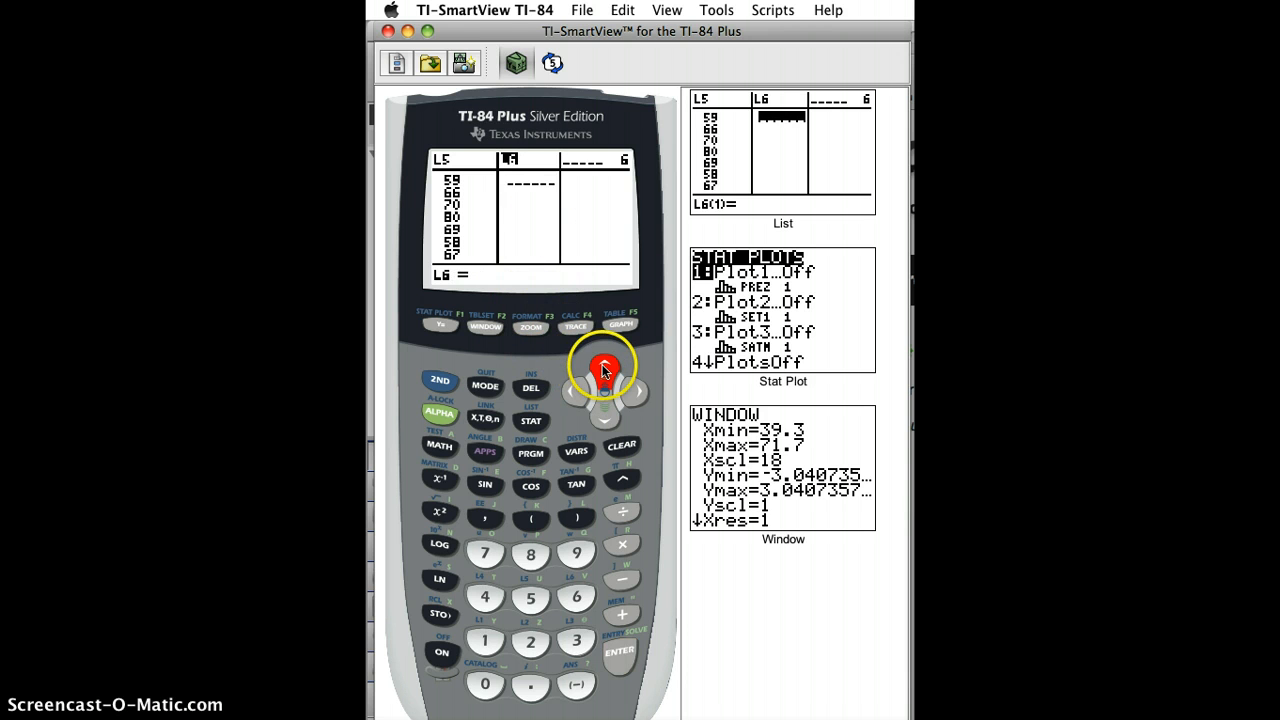
mouse_move(540, 396)
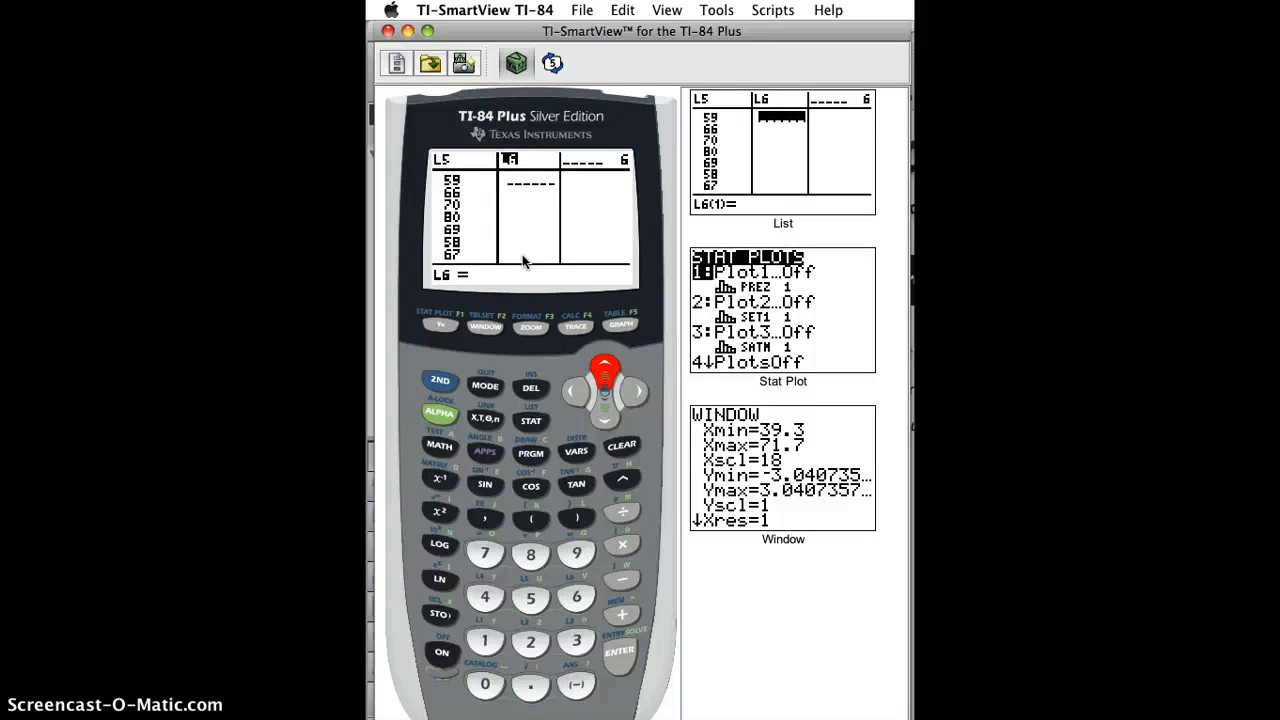
Arrow back to L3, then forward past L6 onto the Name= slot for a new list.
click(576, 390)
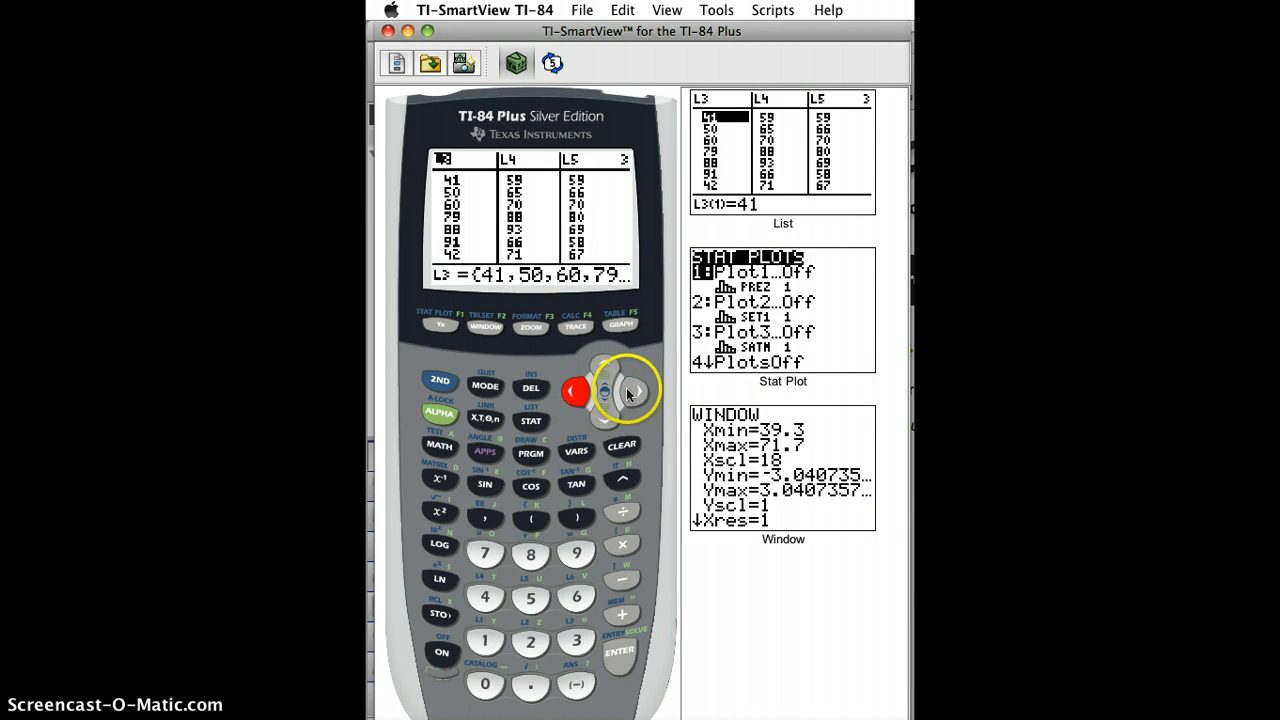
click(632, 390)
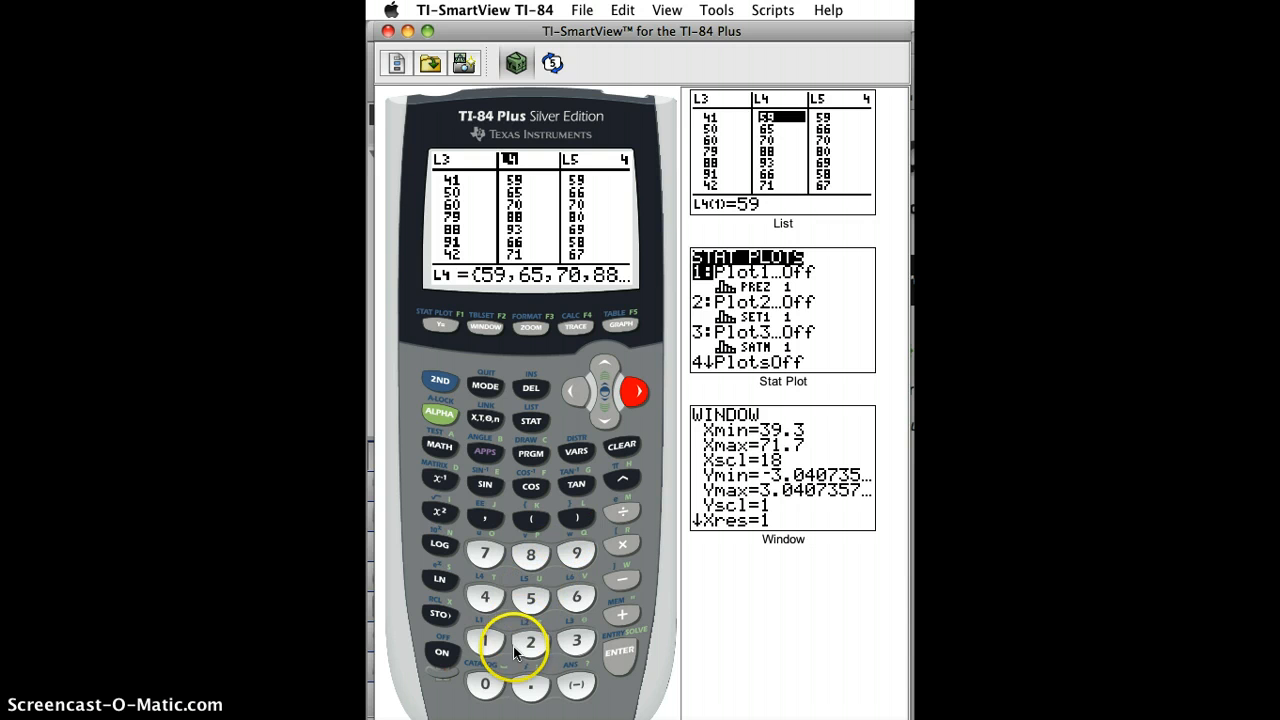
mouse_move(508, 636)
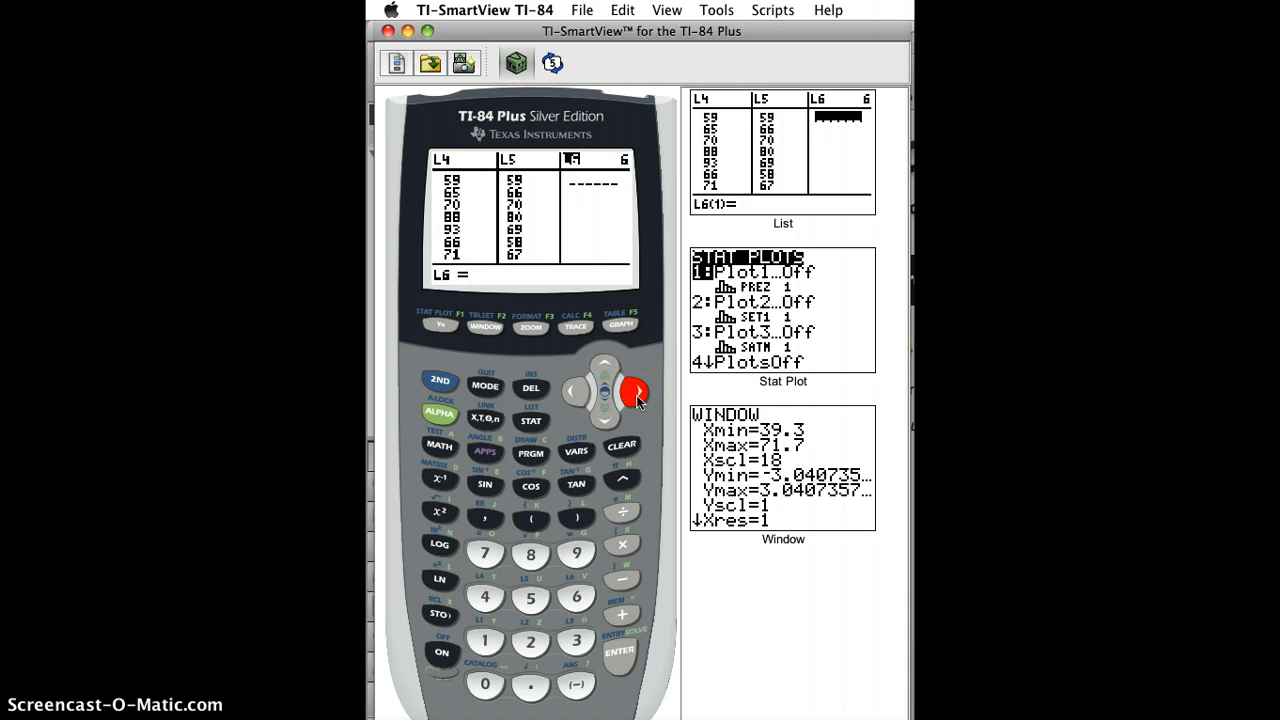
key(right)
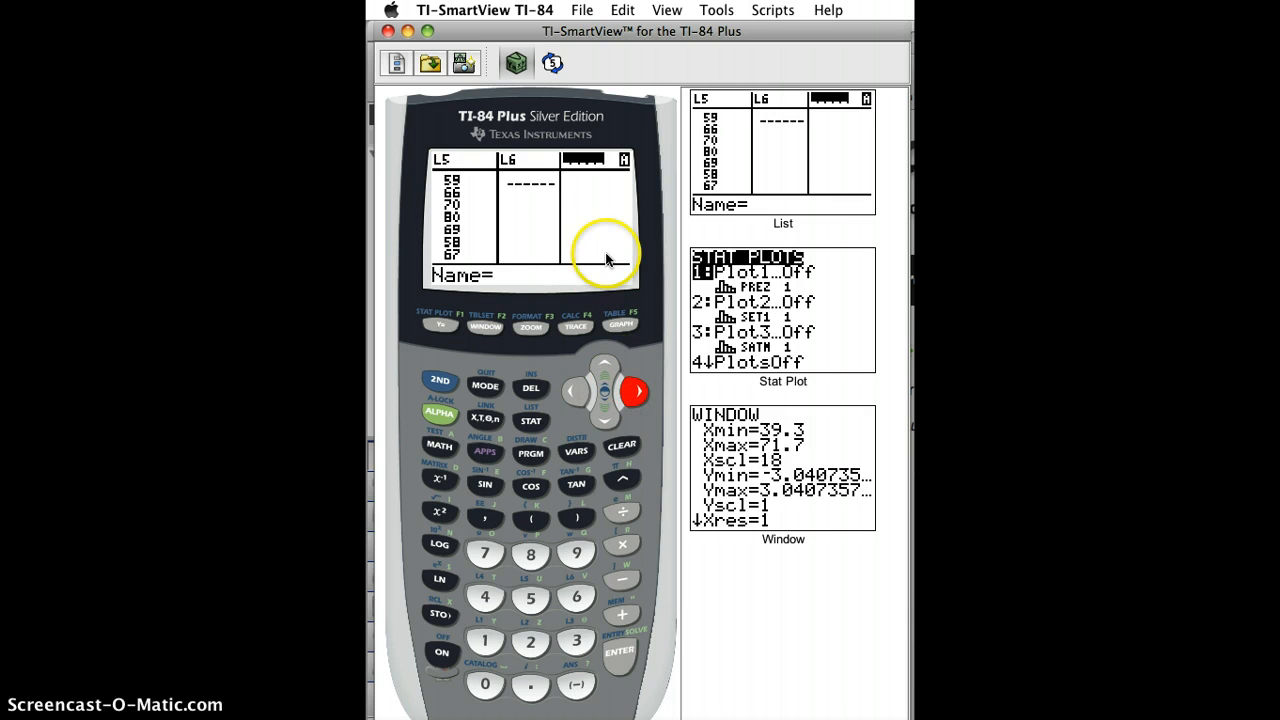